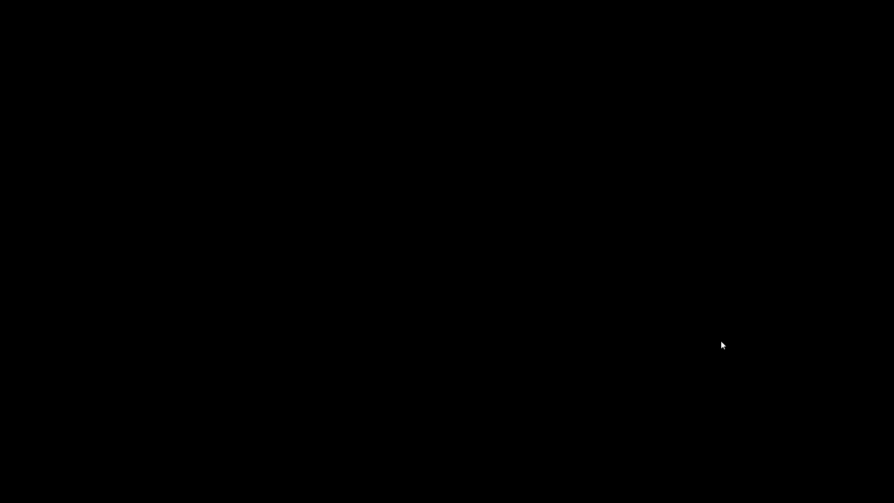
{"action": "mouse_move", "coordinate": [697, 337]}
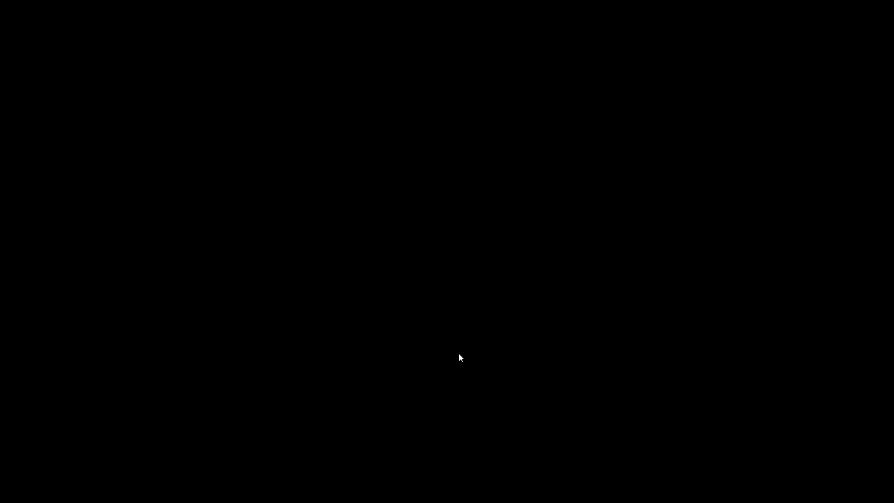
{"action": "mouse_move", "coordinate": [455, 416]}
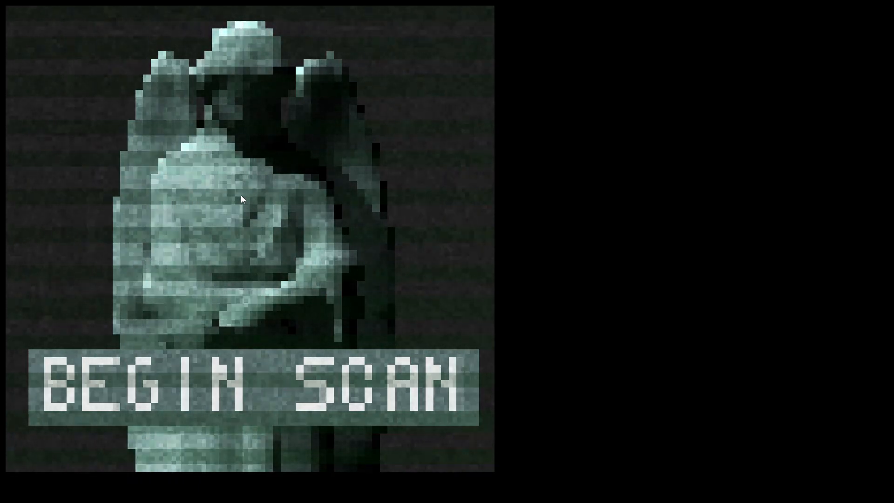
{"action": "left_click", "coordinate": [254, 385]}
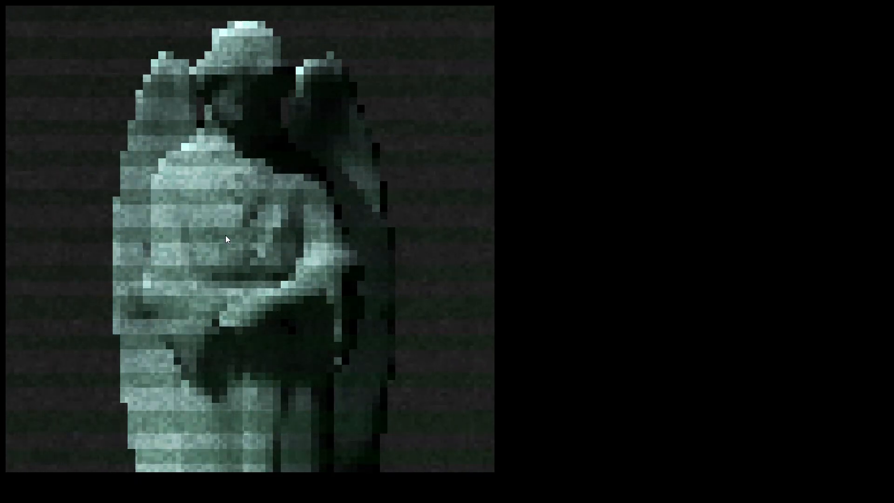